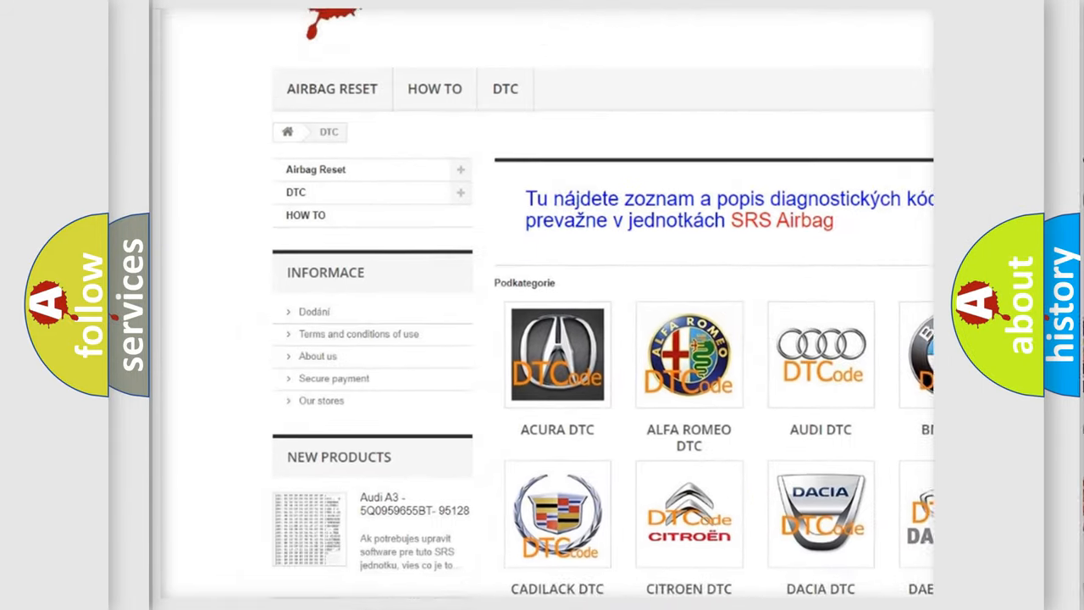
pyautogui.scroll(-3)
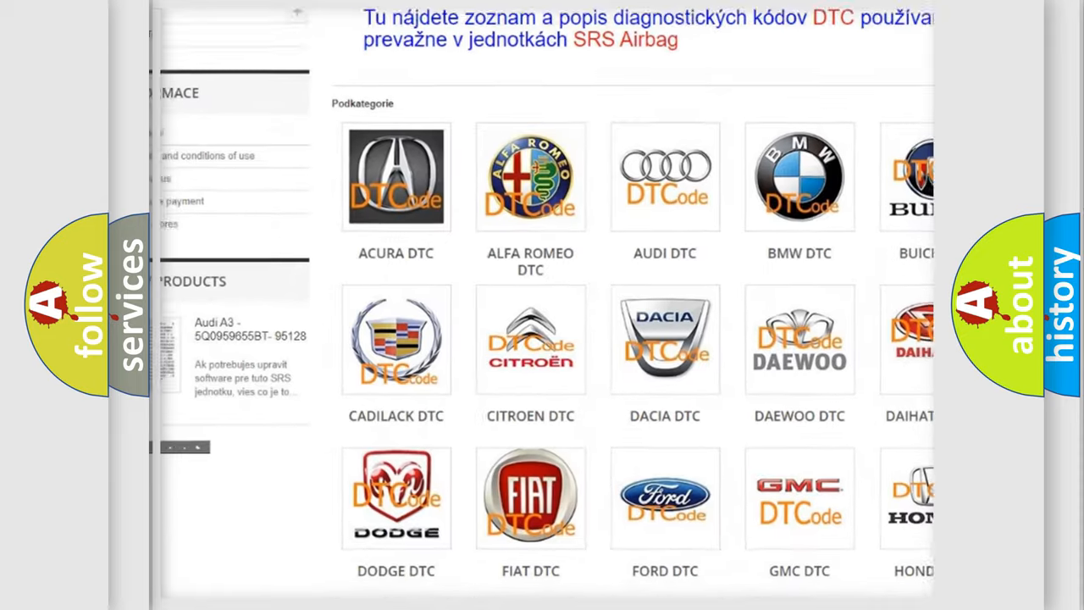
pyautogui.scroll(-3)
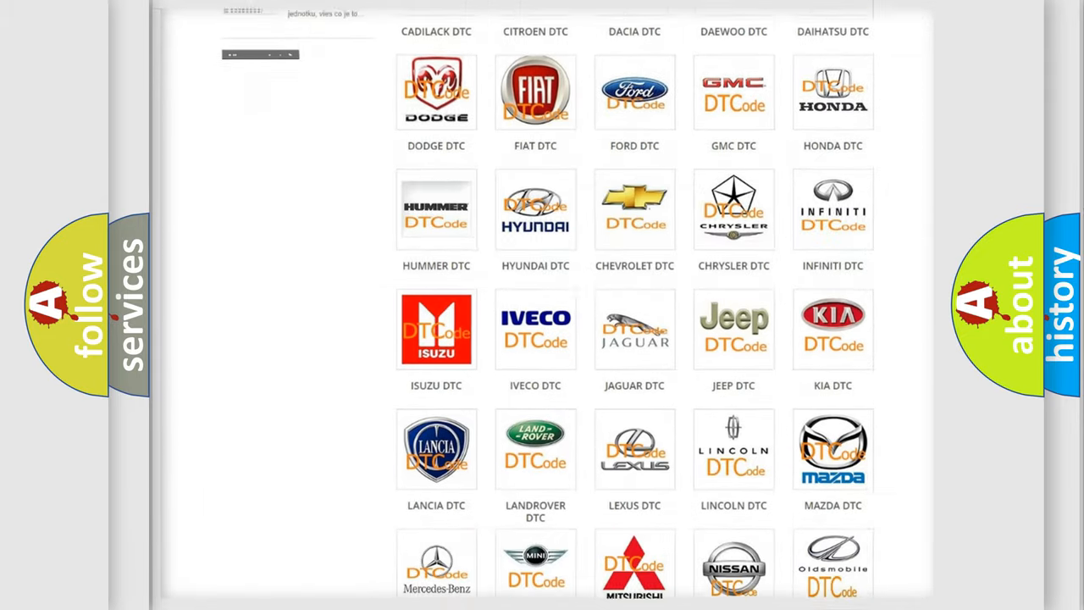
pyautogui.scroll(-3)
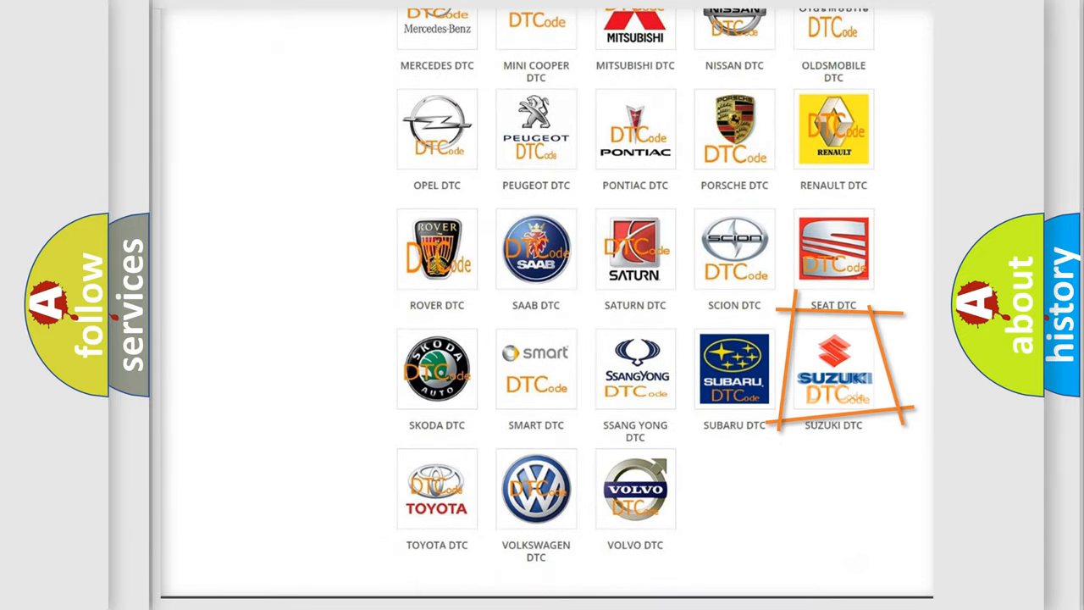